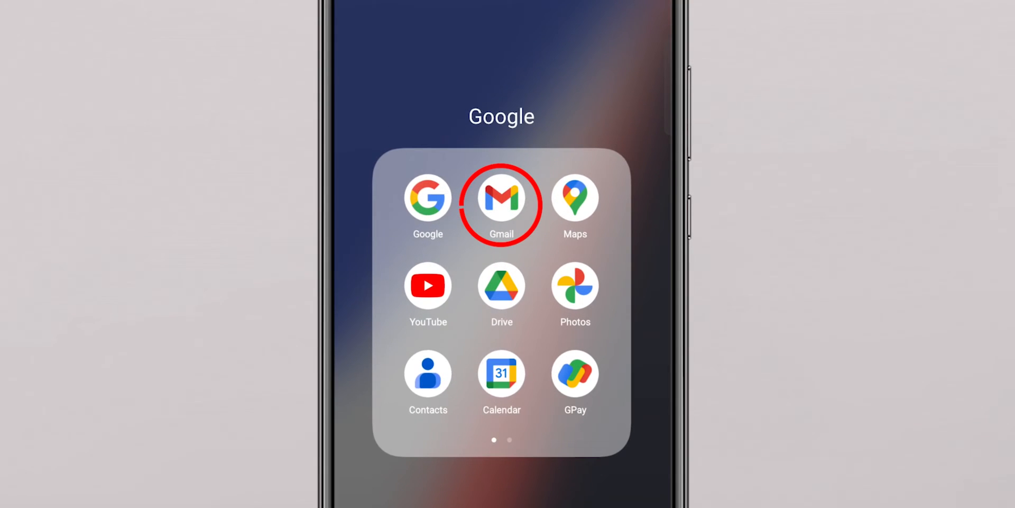
- Launch the Gmail app and navigate to the Spam folder from the folder menu
click(501, 197)
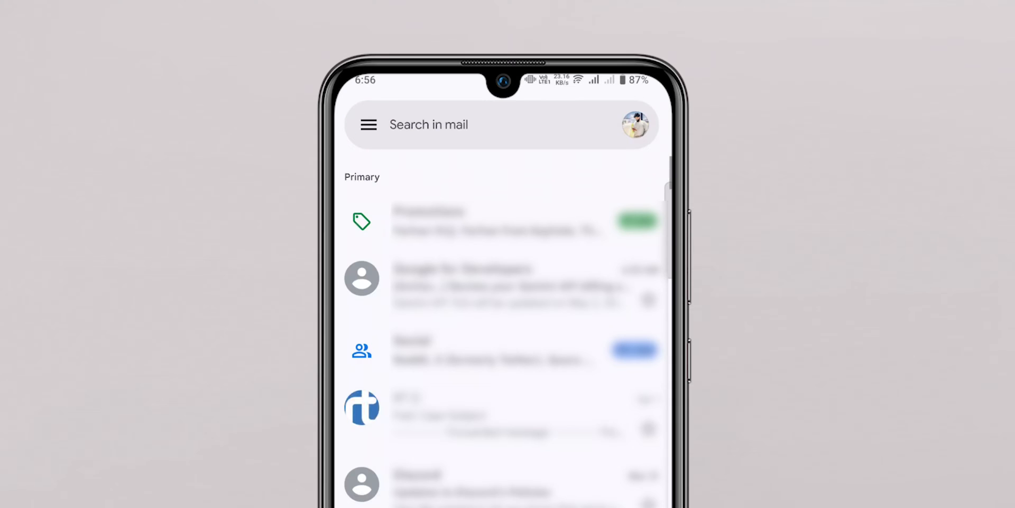
click(367, 124)
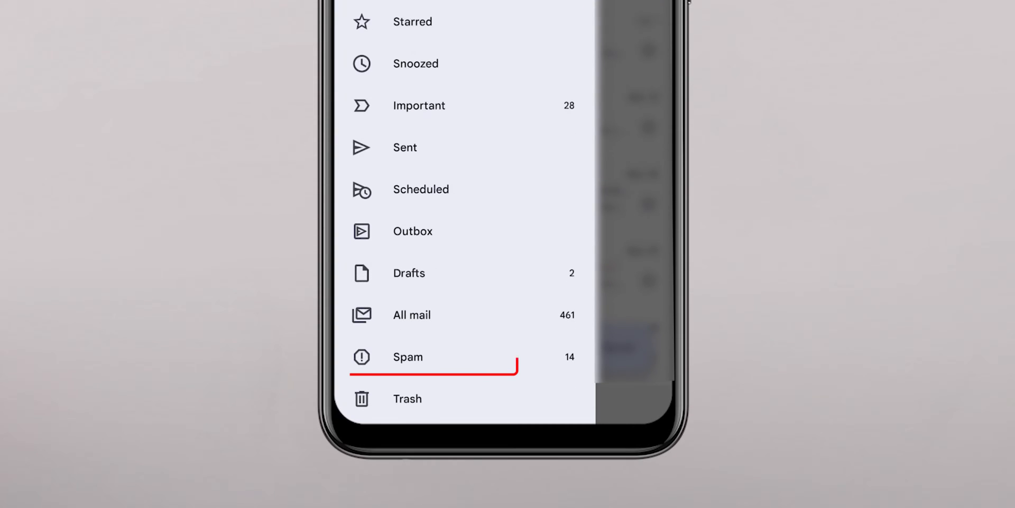
click(407, 356)
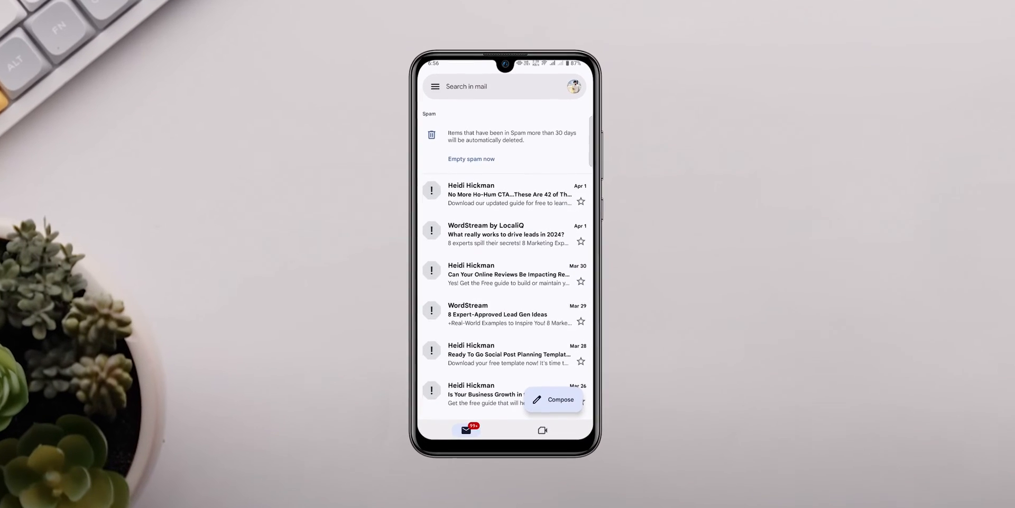
scroll(down, 3)
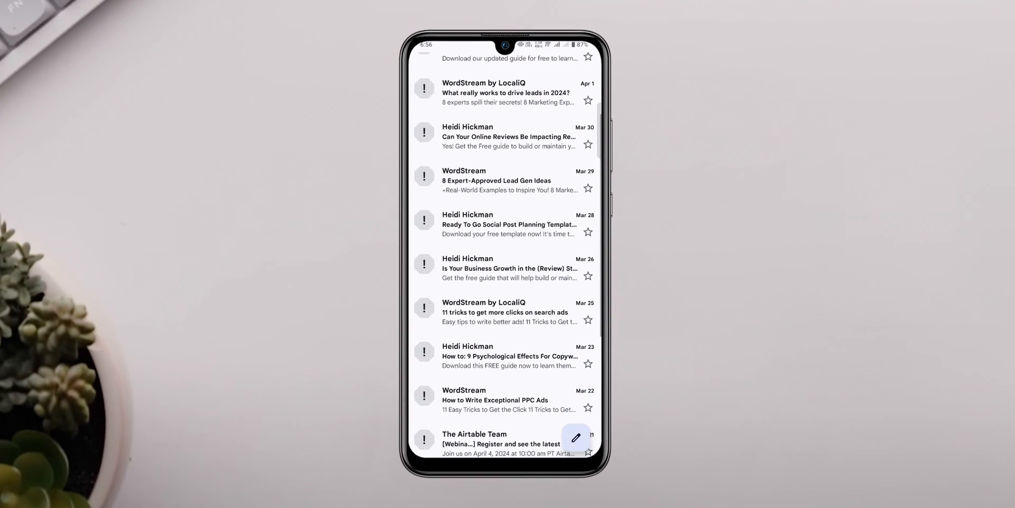
scroll(down, 3)
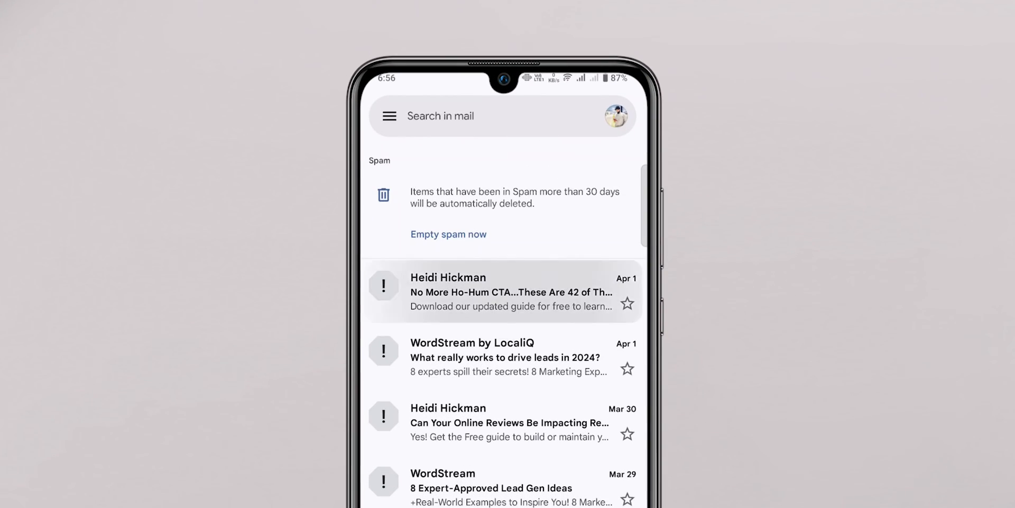
- Select the top Apr 1 spam message and report it as not spam via more actions
click(384, 286)
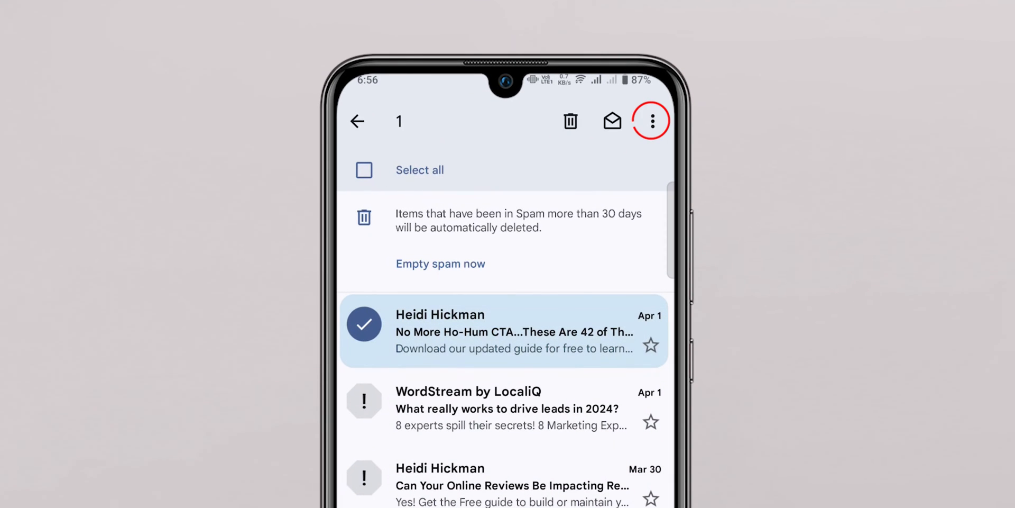
click(651, 121)
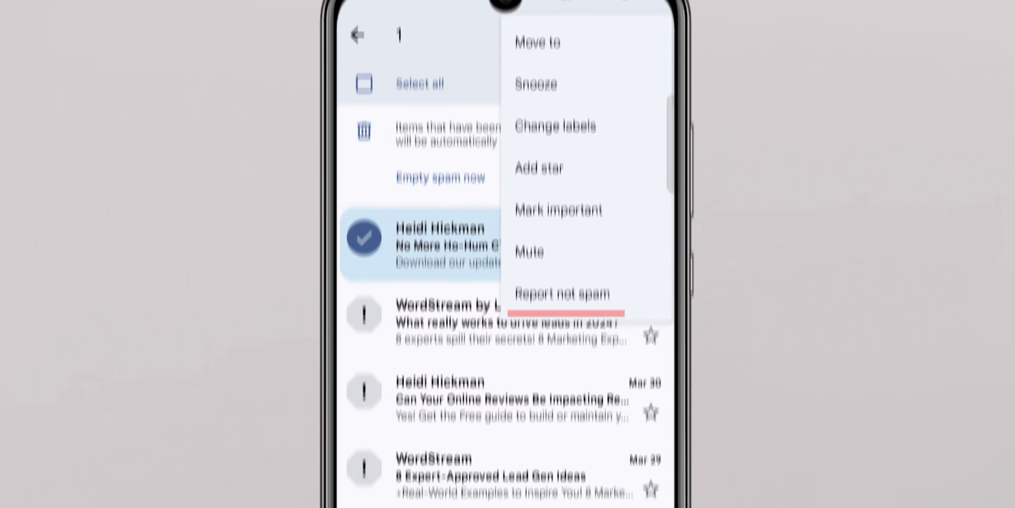
click(562, 293)
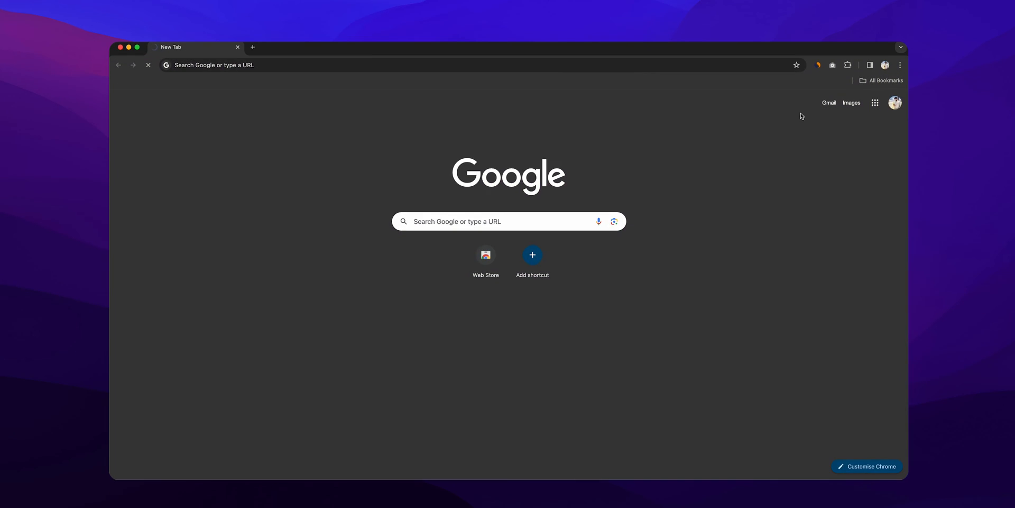
- Go to Gmail from Chrome's new tab page
click(829, 102)
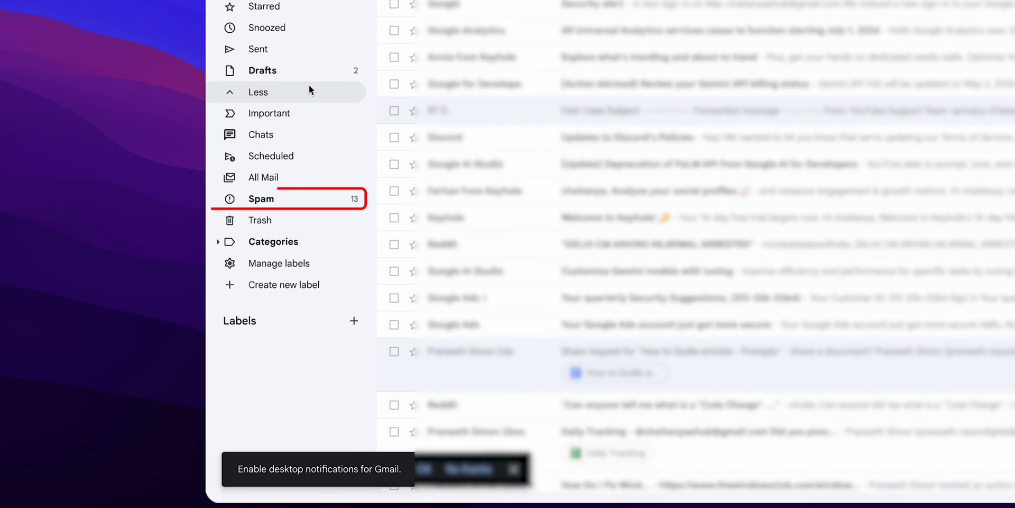
- In desktop Spam, mark The Airtable Team message as not spam, leaving 12 spam messages
click(261, 198)
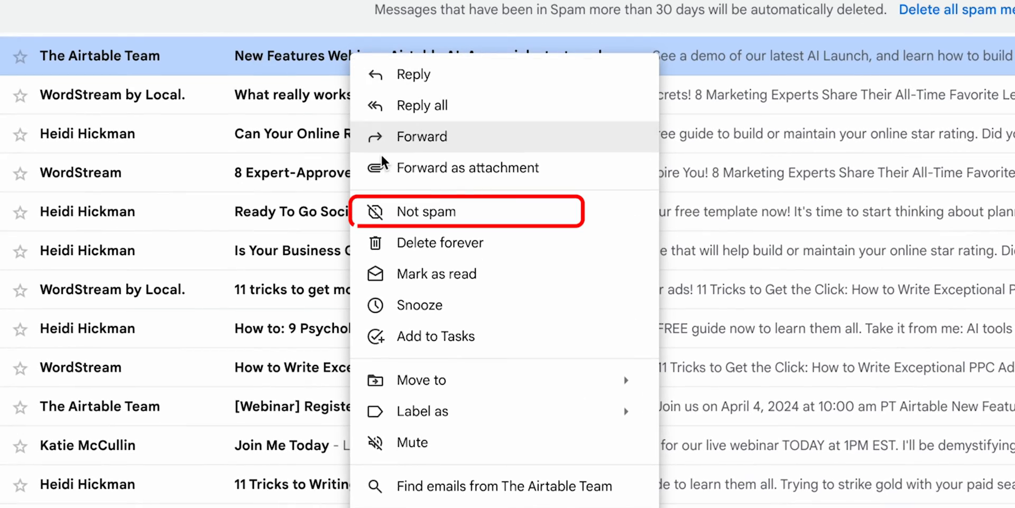
click(426, 212)
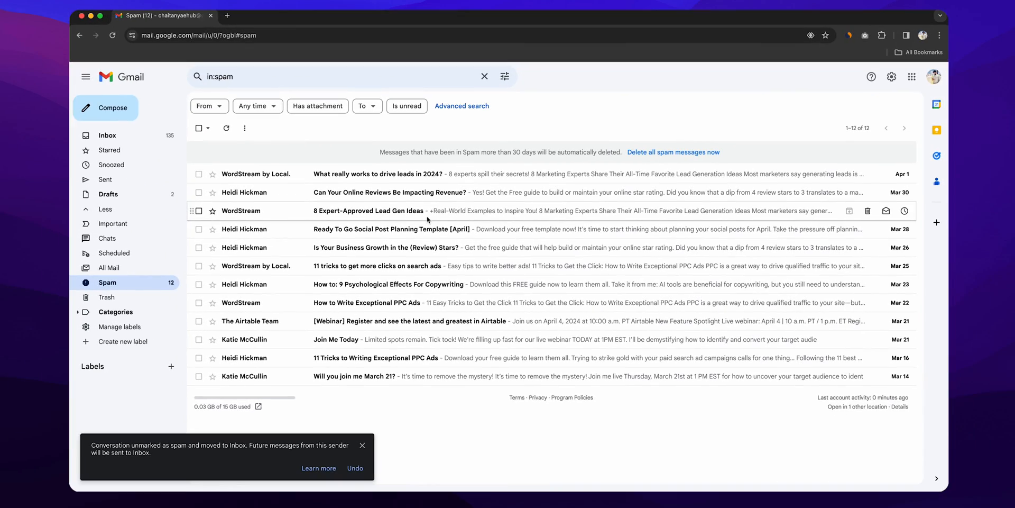